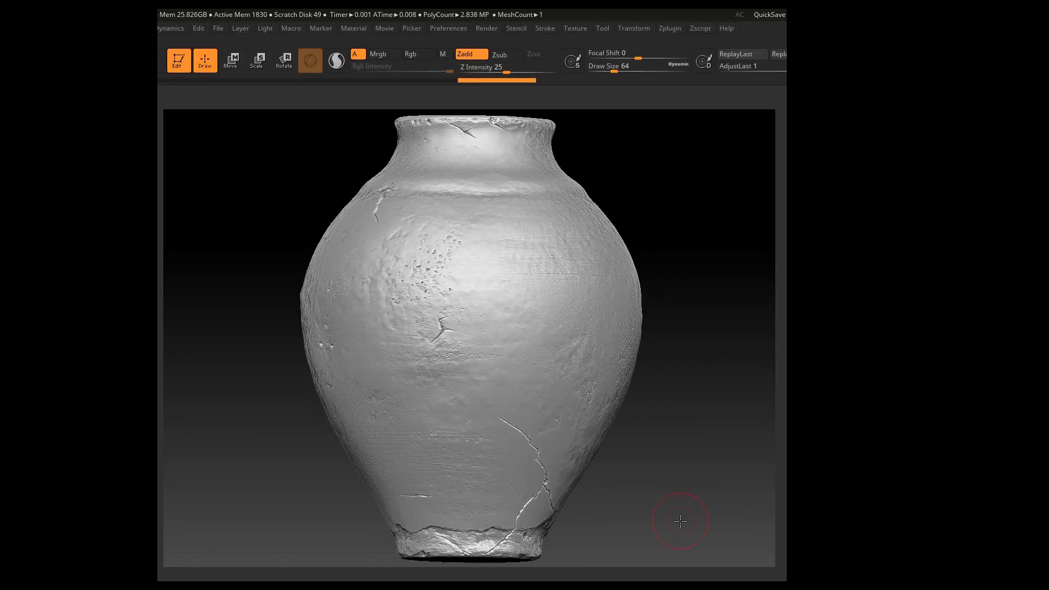
Orbit and zoom around the finished cracked vase to preview its pitted shoulder and details
left_click_drag(679, 522, 324, 353)
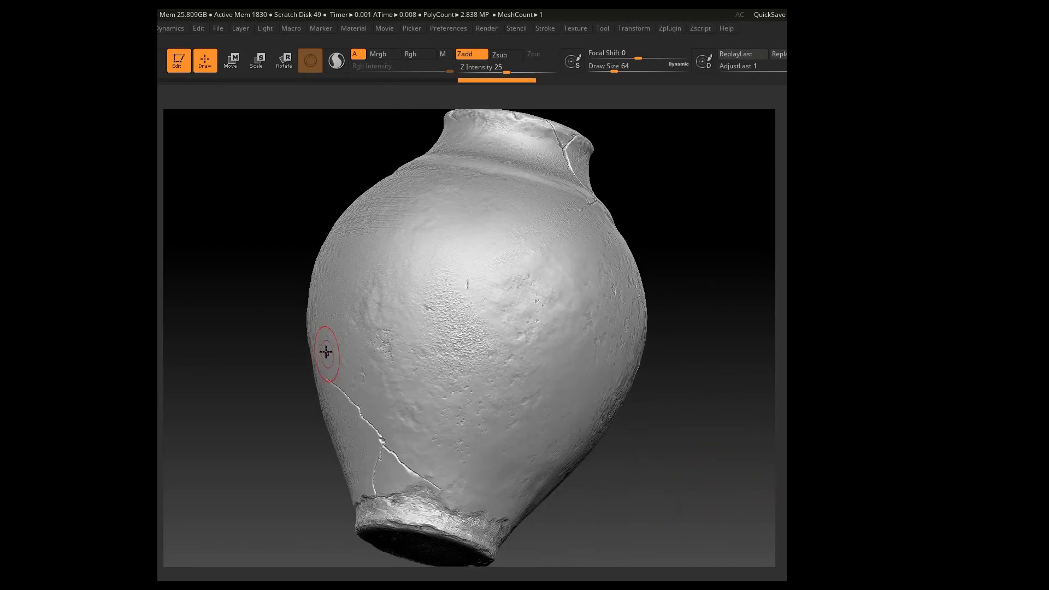
left_click_drag(324, 354, 722, 475)
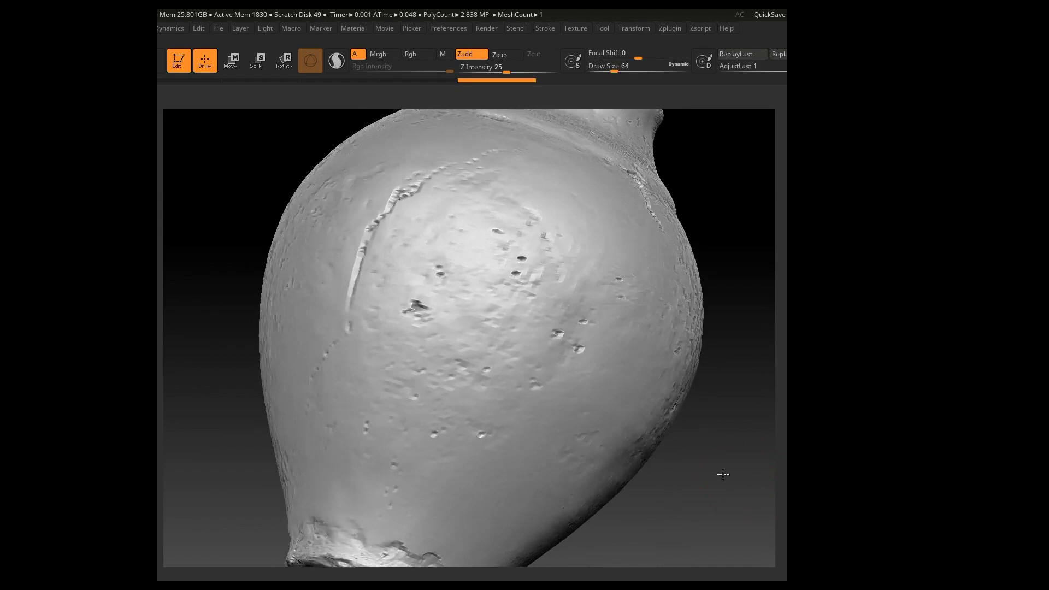
left_click_drag(723, 475, 190, 245)
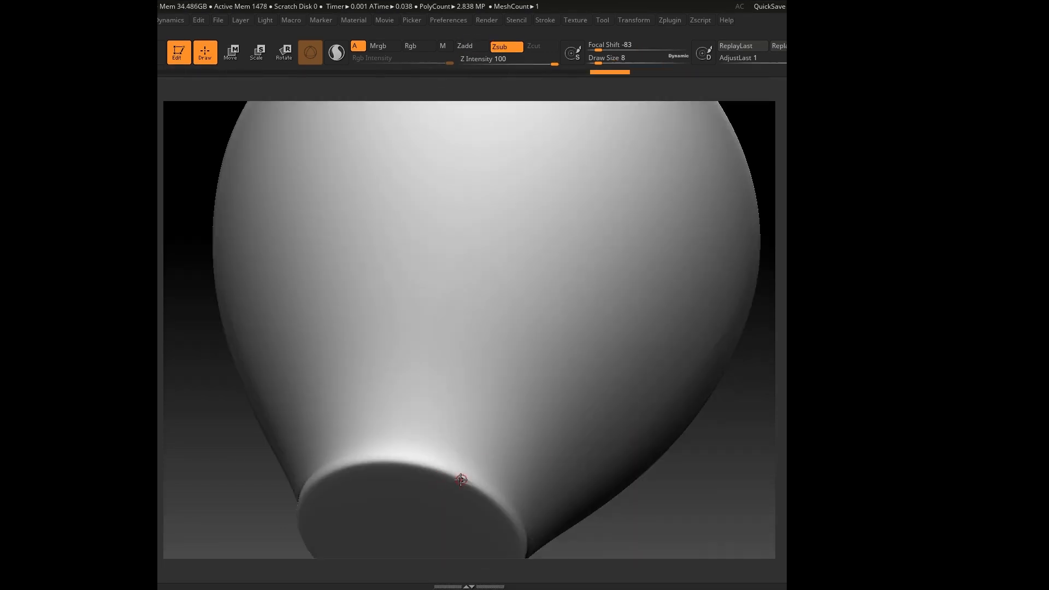
Rotate the vase to check its base and shoulder while adding Zsub noise and a small hole
left_click_drag(460, 480, 420, 382)
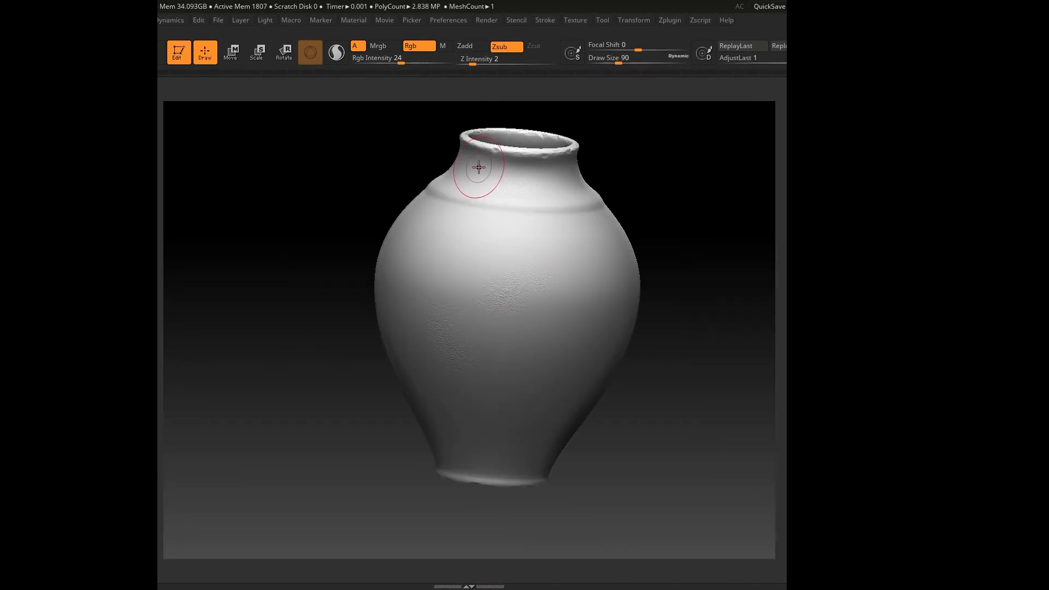
left_click_drag(478, 166, 505, 375)
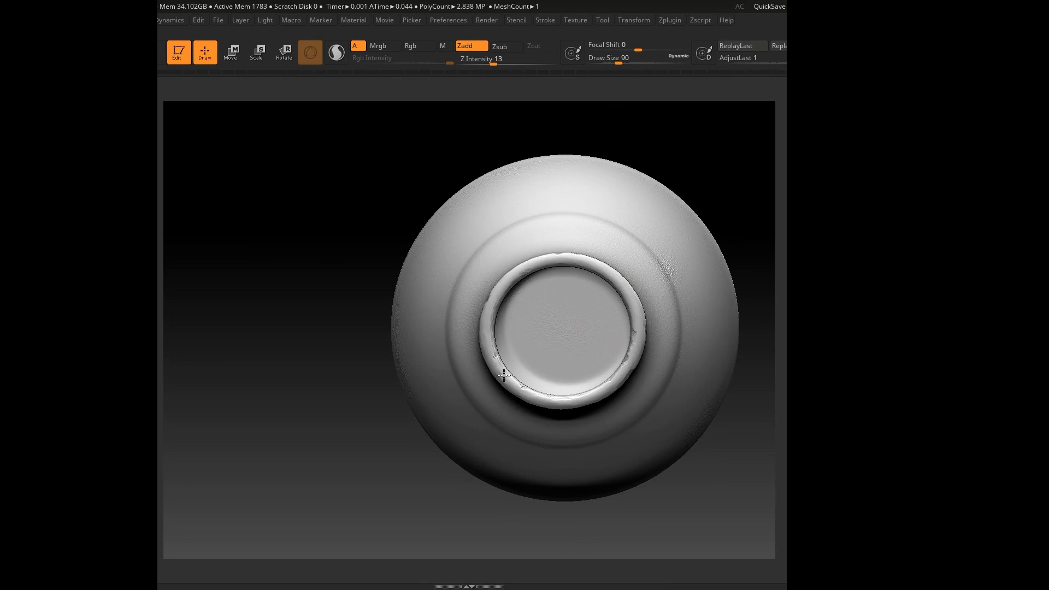
left_click_drag(507, 375, 582, 415)
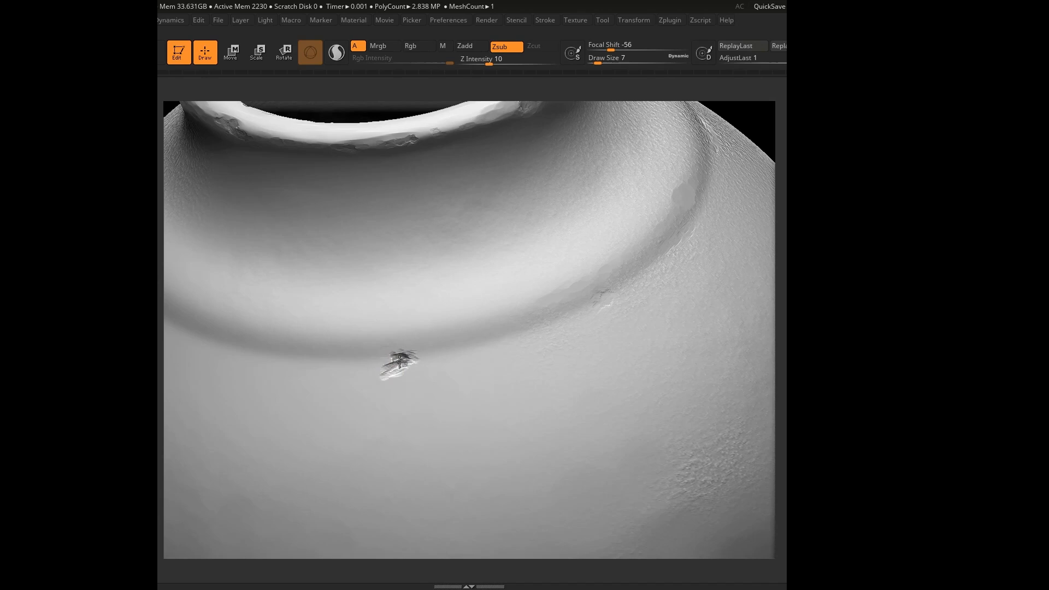
Carve a zigzag crack line using a small Dam Standard brush in Zsub
left_click_drag(399, 358, 402, 361)
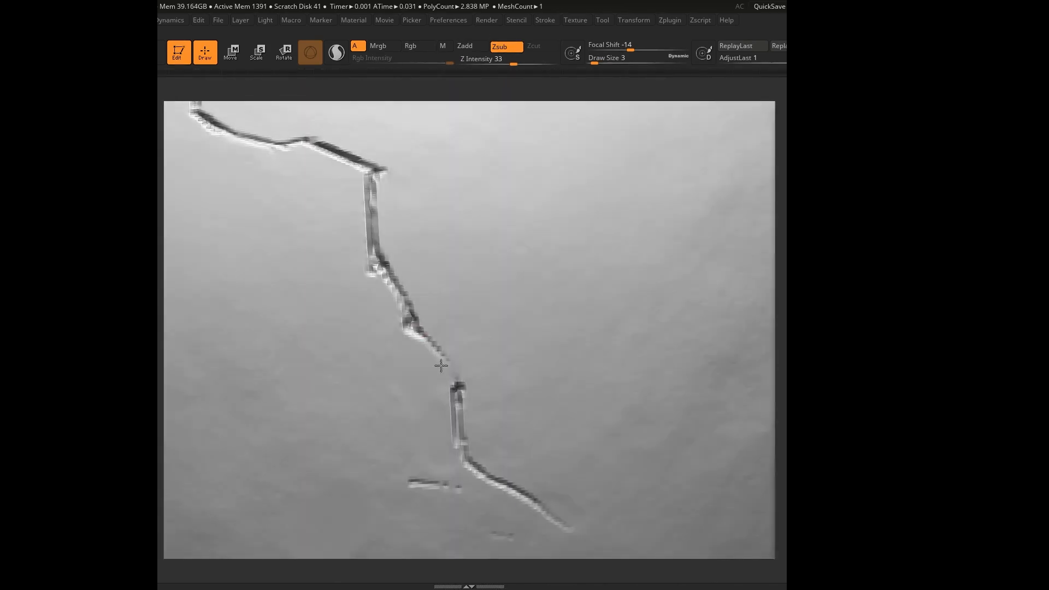
Extend a branching crack across the shoulder and chip the bottom rim at Draw Size 30
left_click(310, 52)
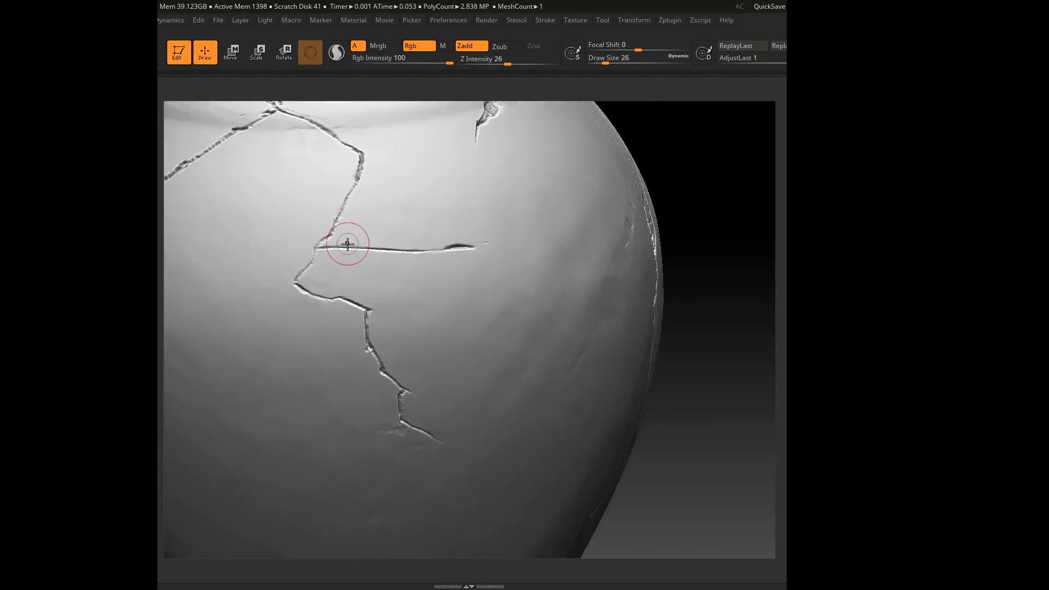
left_click_drag(509, 59, 470, 59)
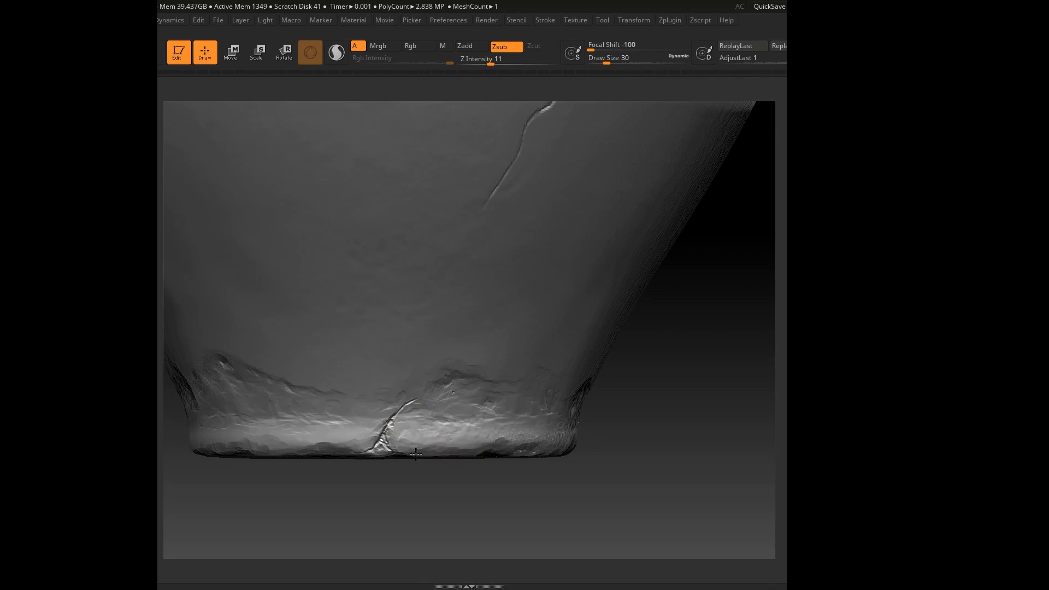
Carve additional crack strokes into the vase's lower body
left_click_drag(417, 456, 494, 296)
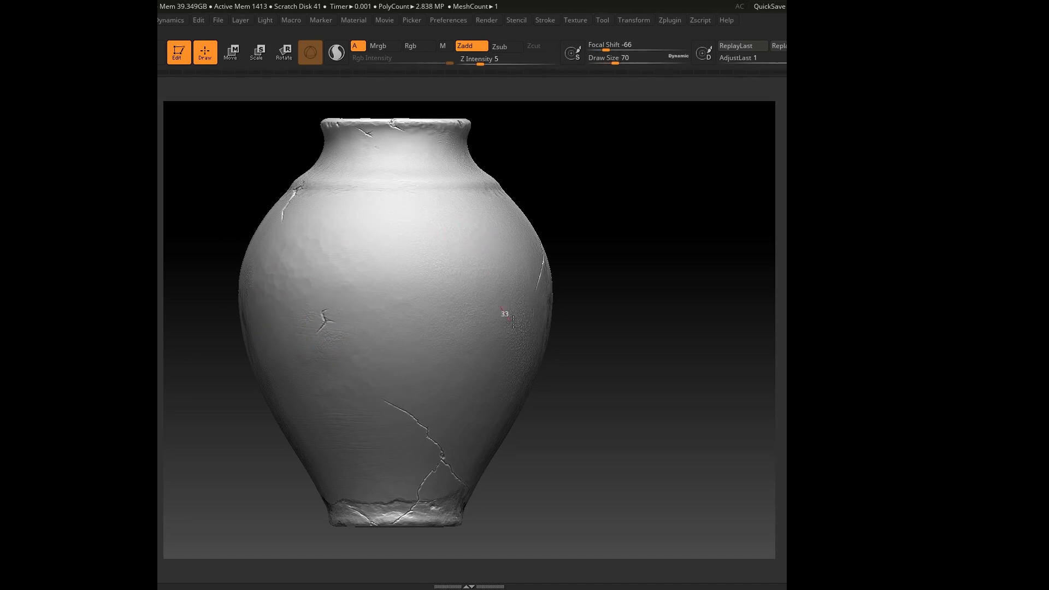
Switch to Zsub with a larger Draw Size for carving shoulder cracks
left_click(497, 45)
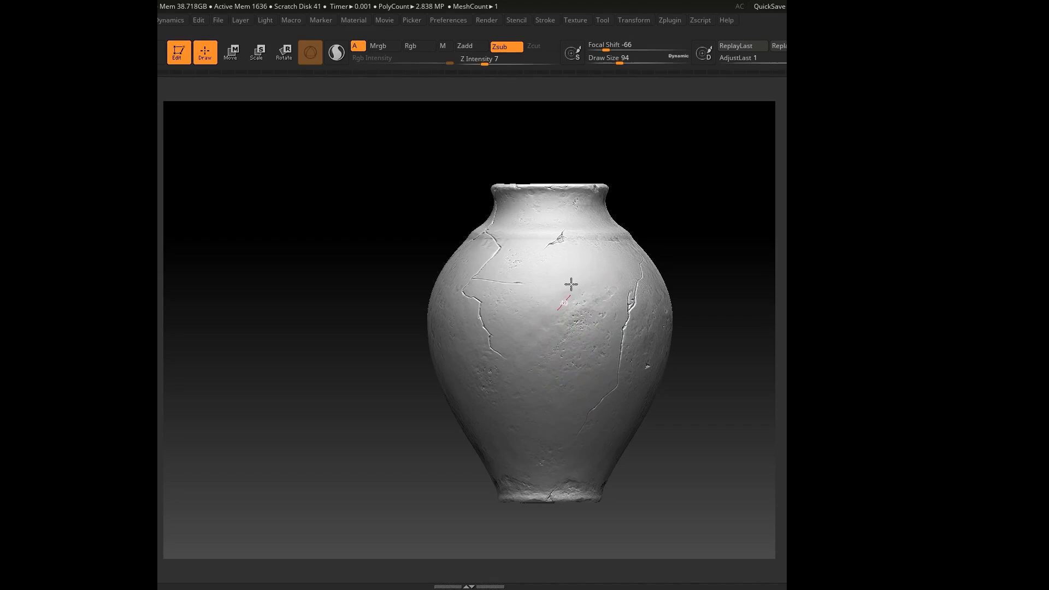
Dab small holes and nick rim cracks around the neck using Zsub at Draw Size 5
left_click_drag(572, 284, 444, 286)
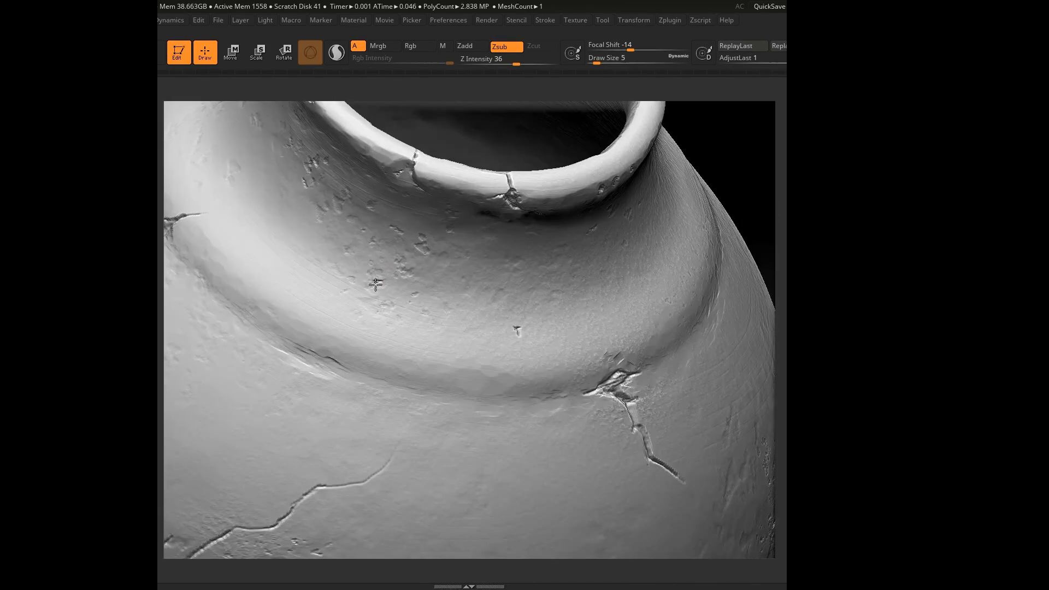
Press small Zadd/Zsub pits around the neck and across the body
left_click_drag(375, 284, 713, 433)
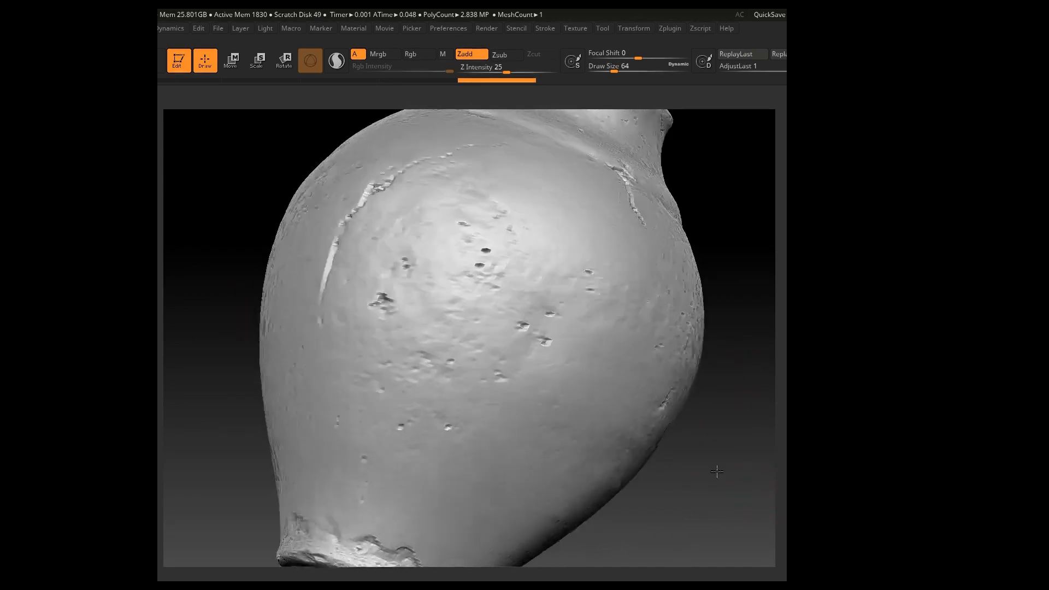
left_click_drag(717, 471, 200, 194)
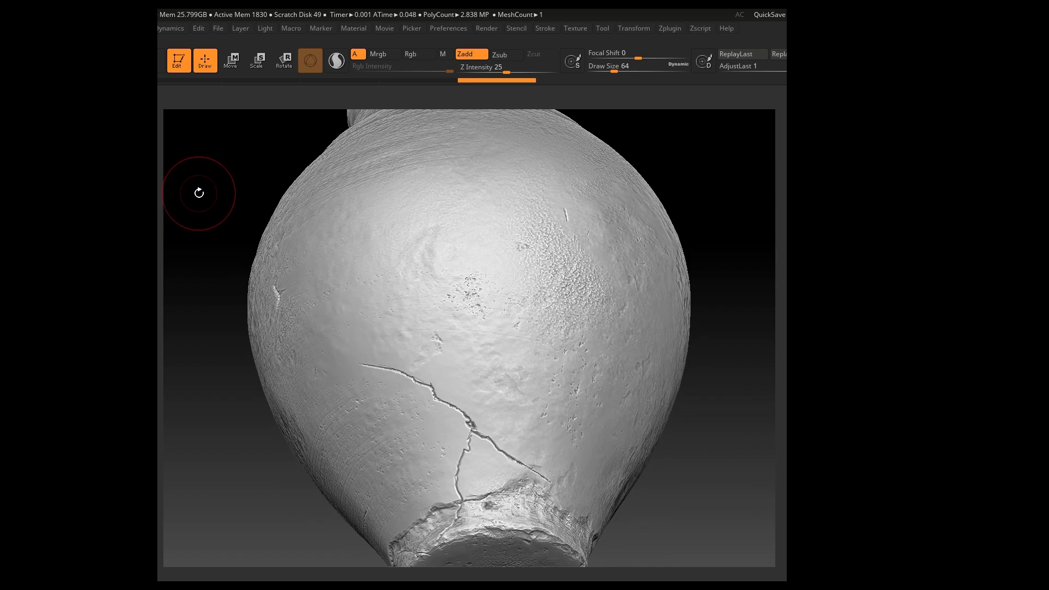